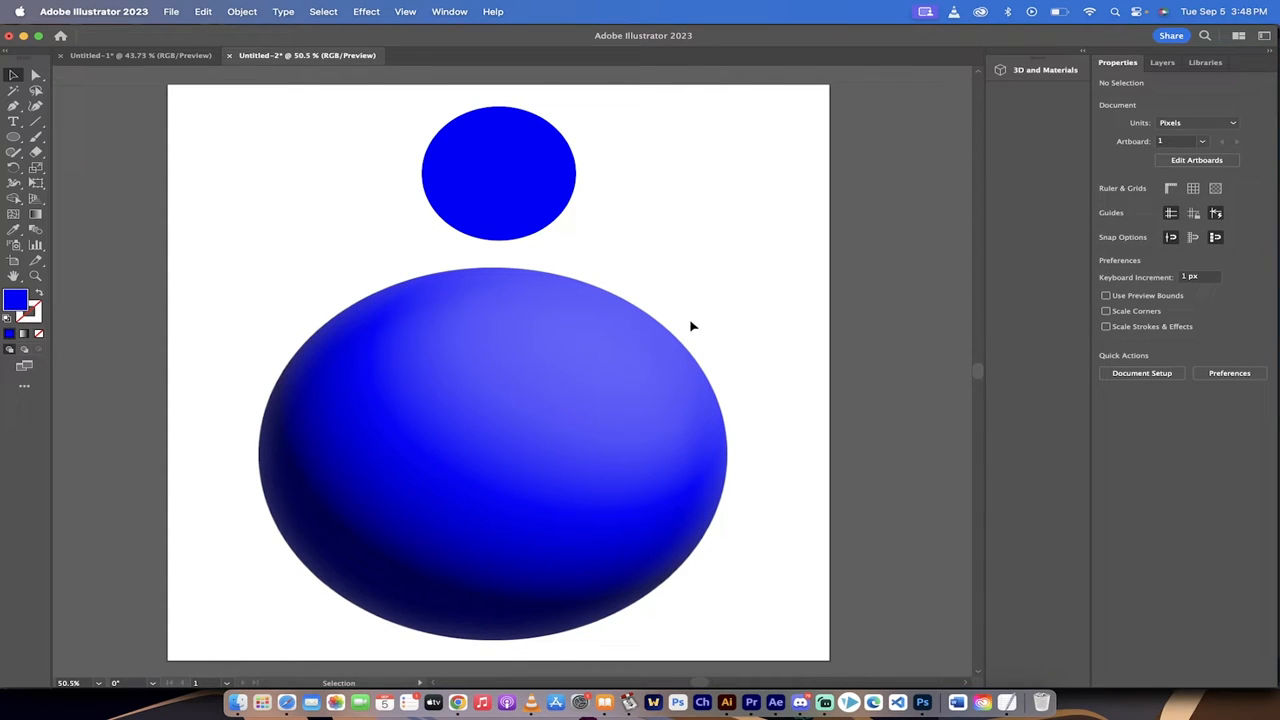
Step: Select the existing blue circle and sphere, then create a new 1000 × 1000 px document
click(498, 173)
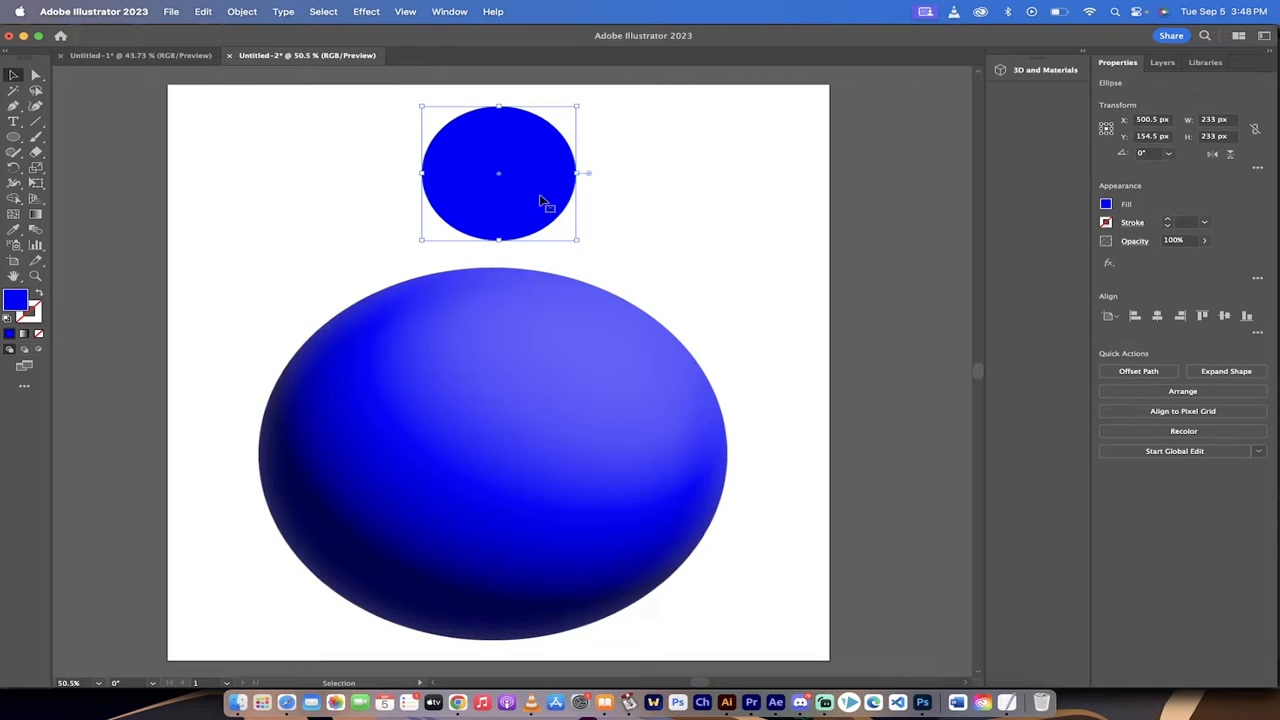
mouse_move(529, 201)
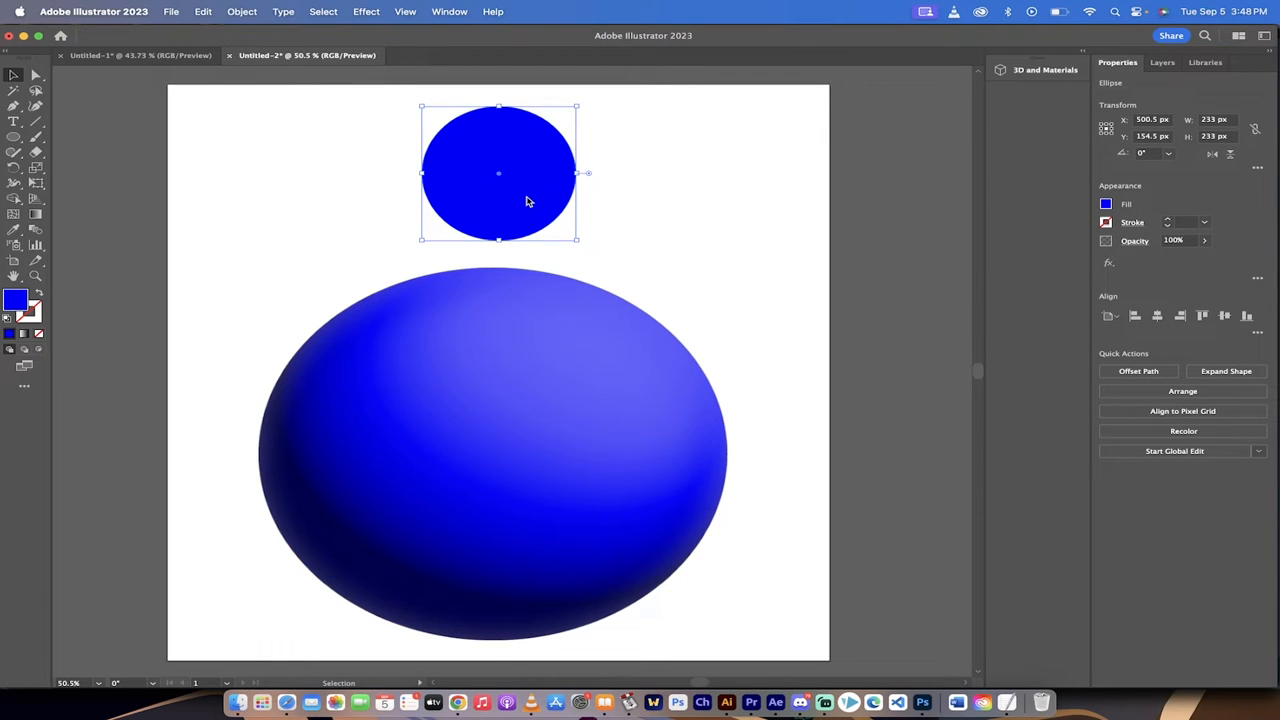
mouse_move(500, 335)
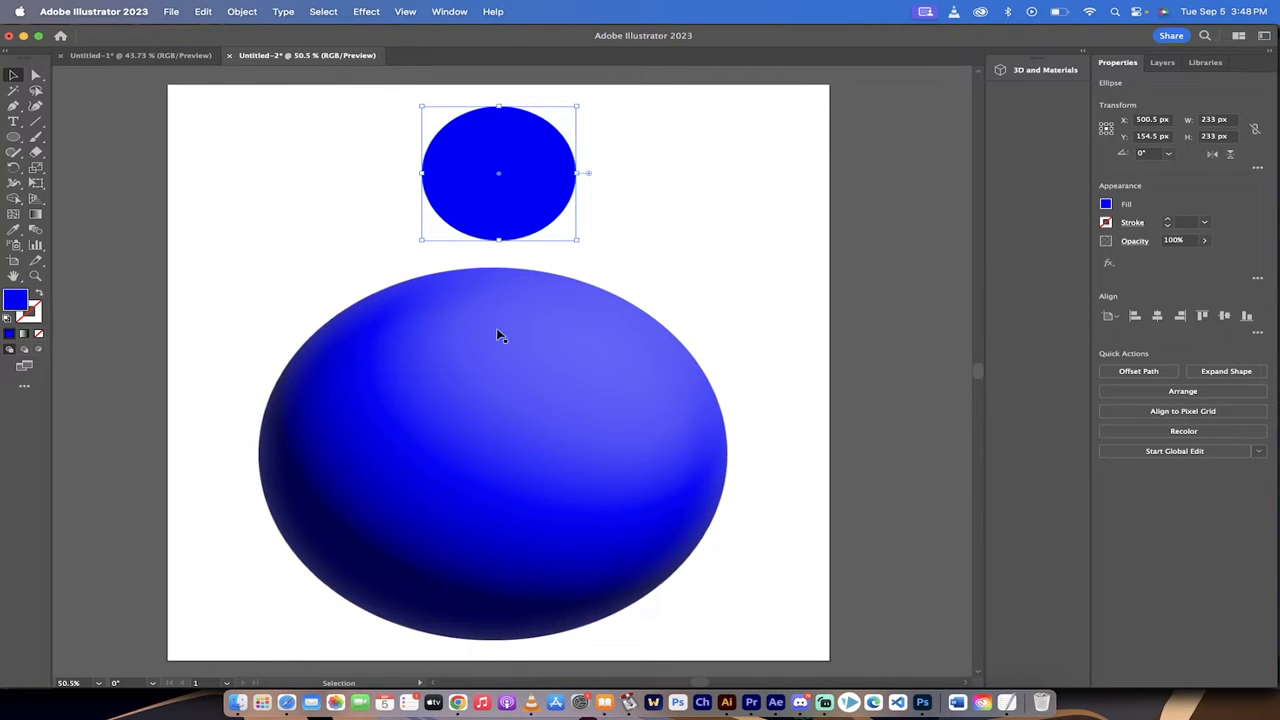
click(492, 454)
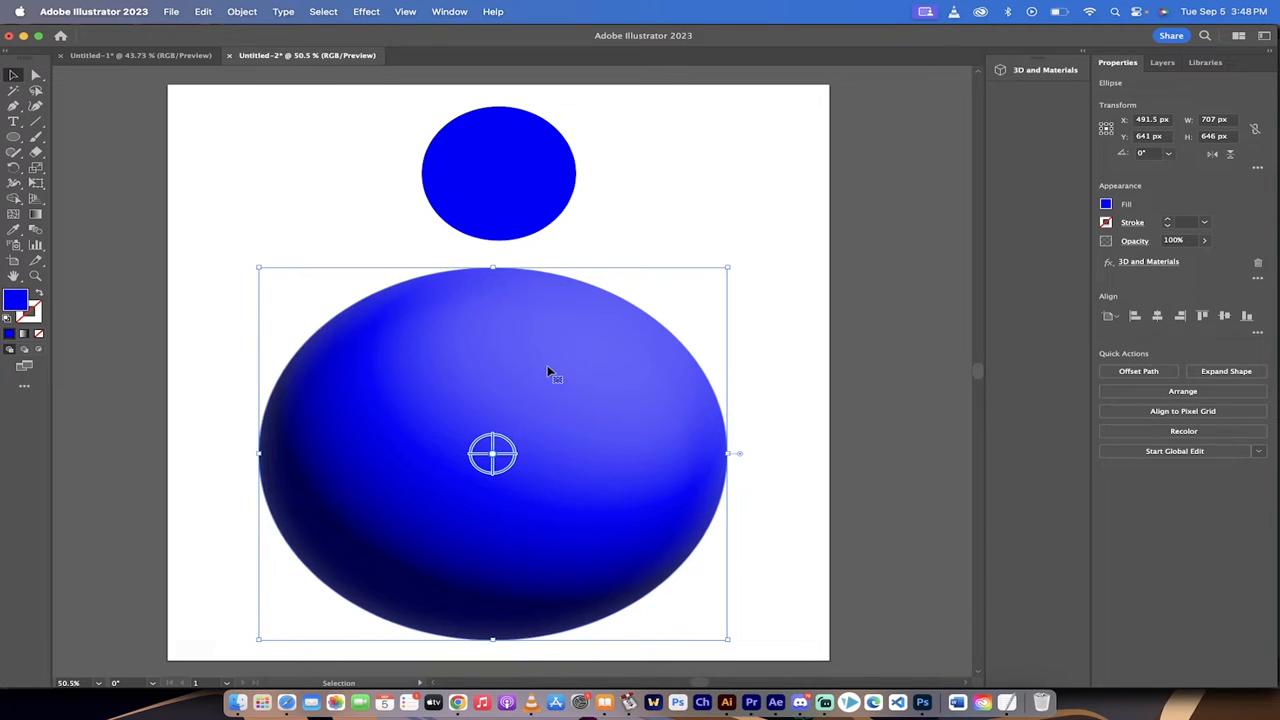
mouse_move(470, 562)
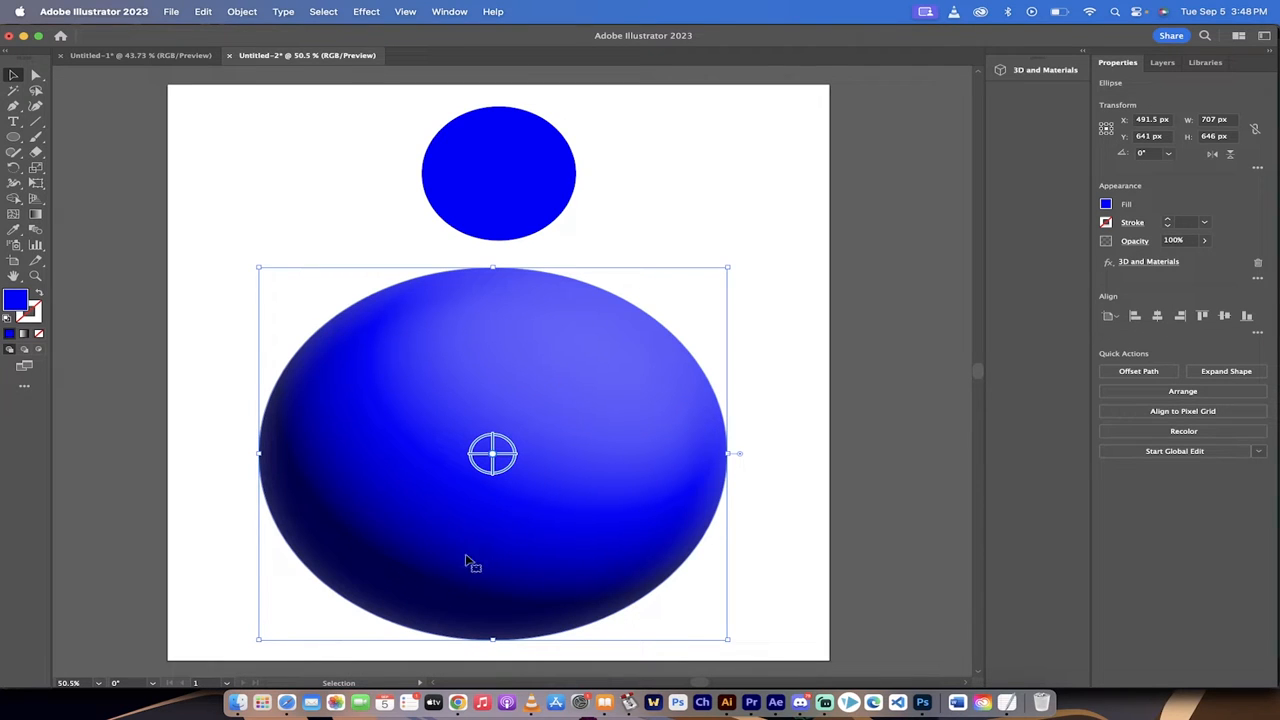
mouse_move(500, 517)
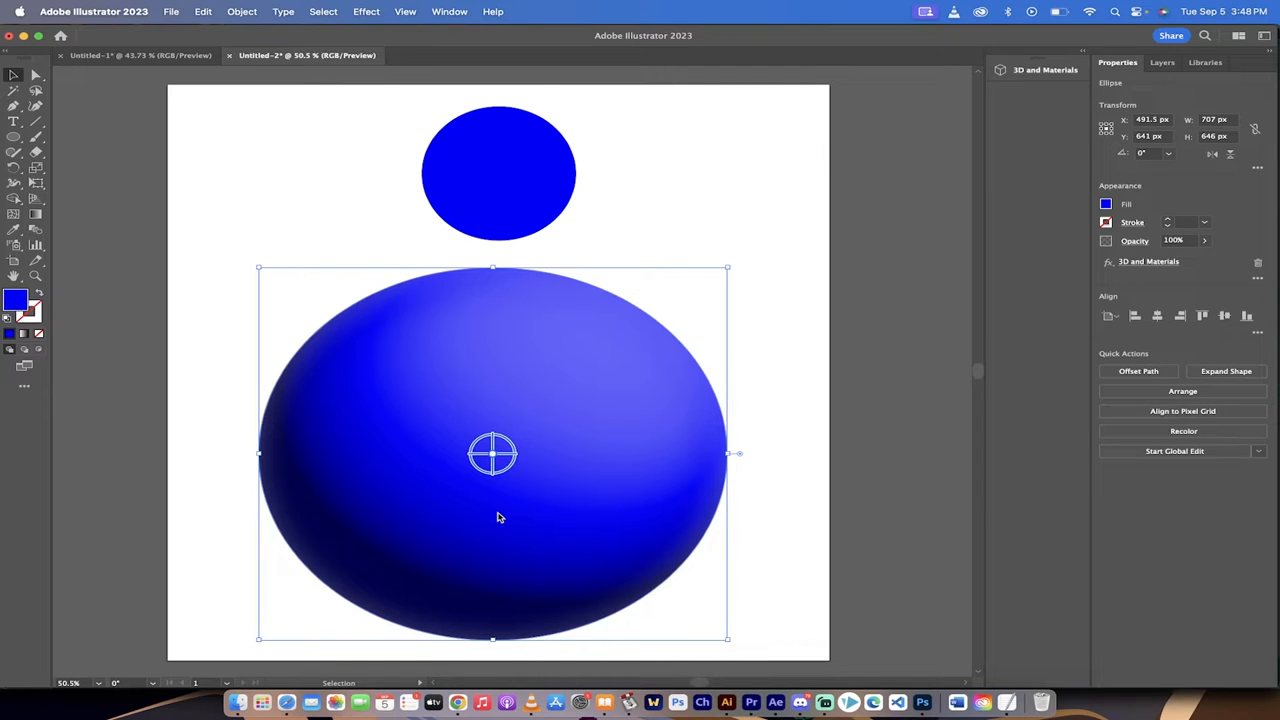
mouse_move(584, 228)
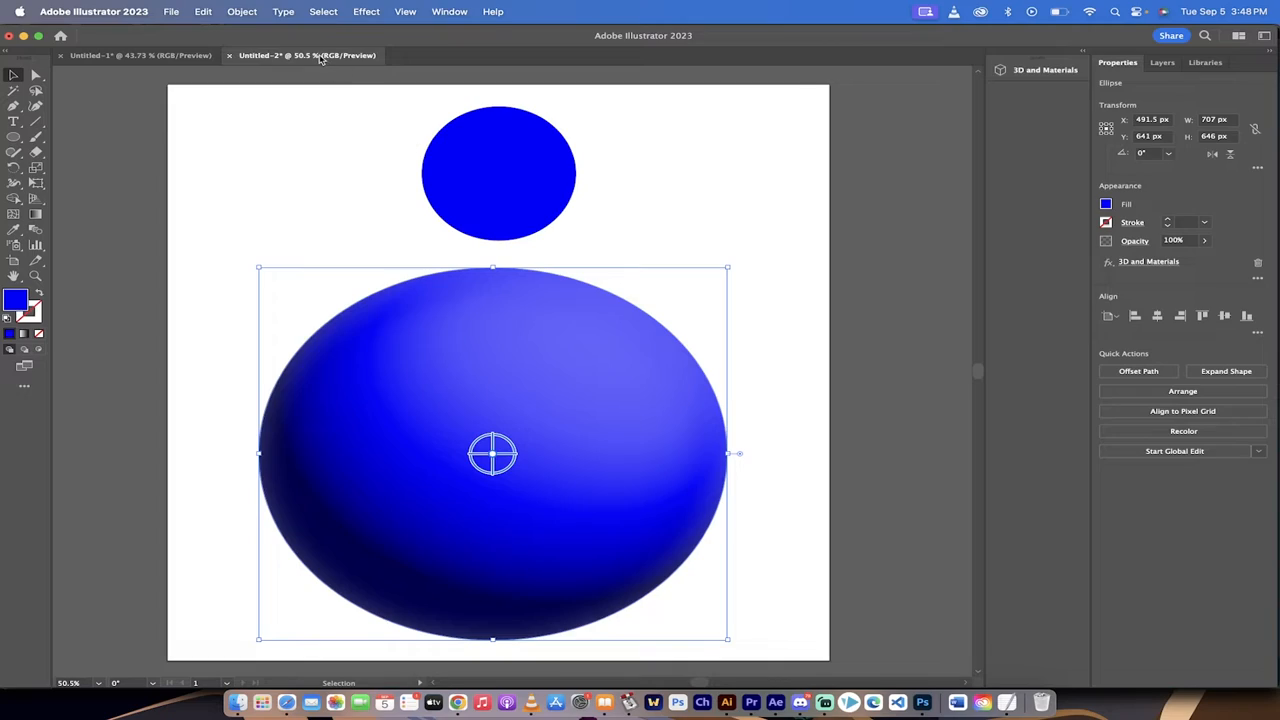
click(171, 11)
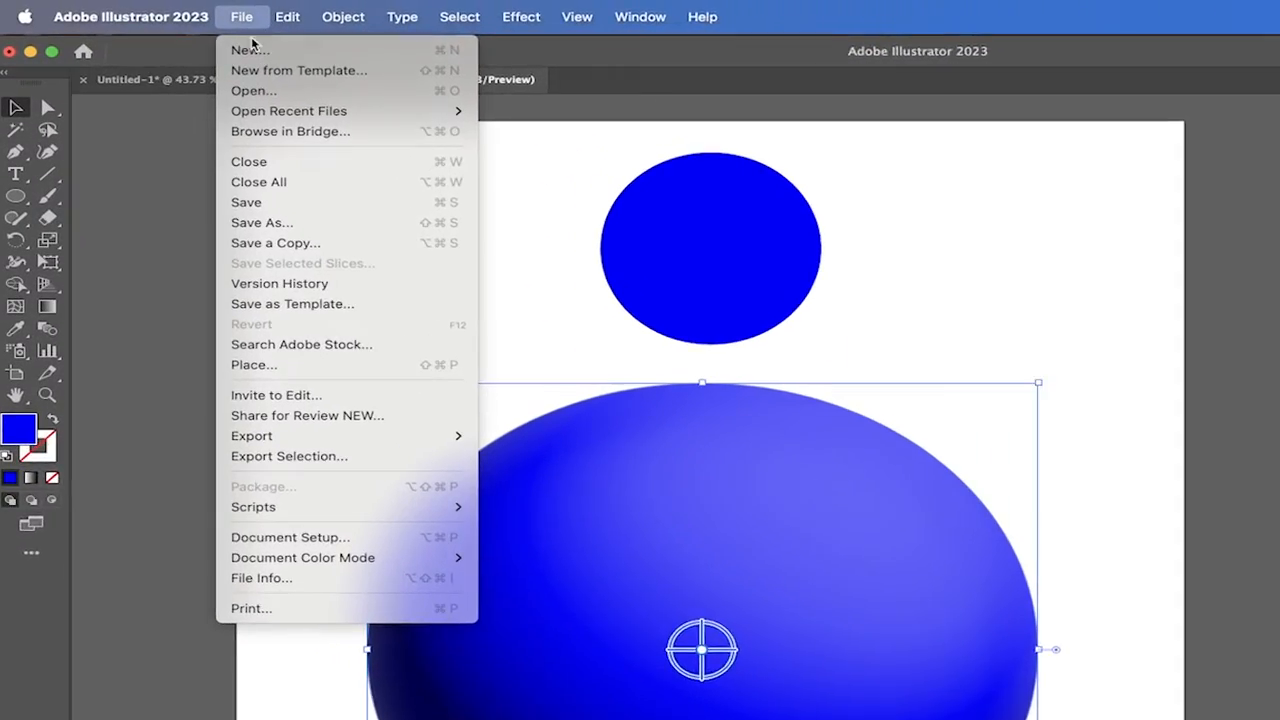
click(249, 49)
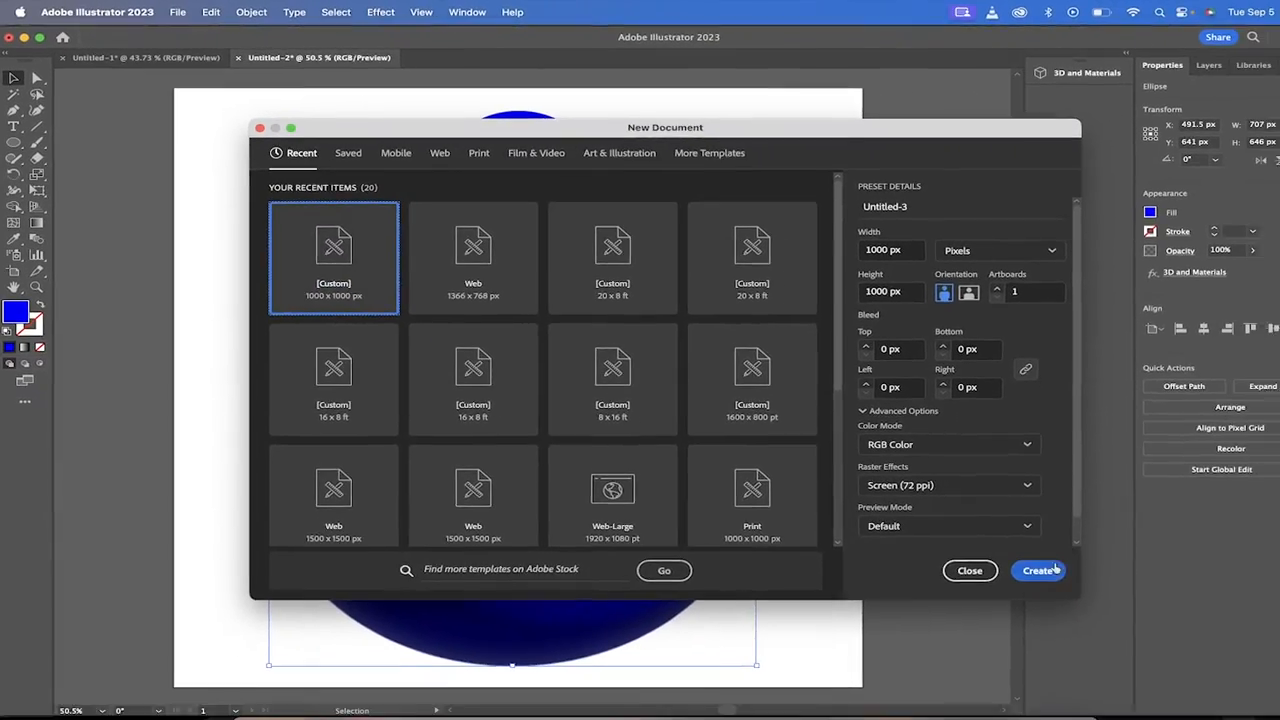
click(1039, 570)
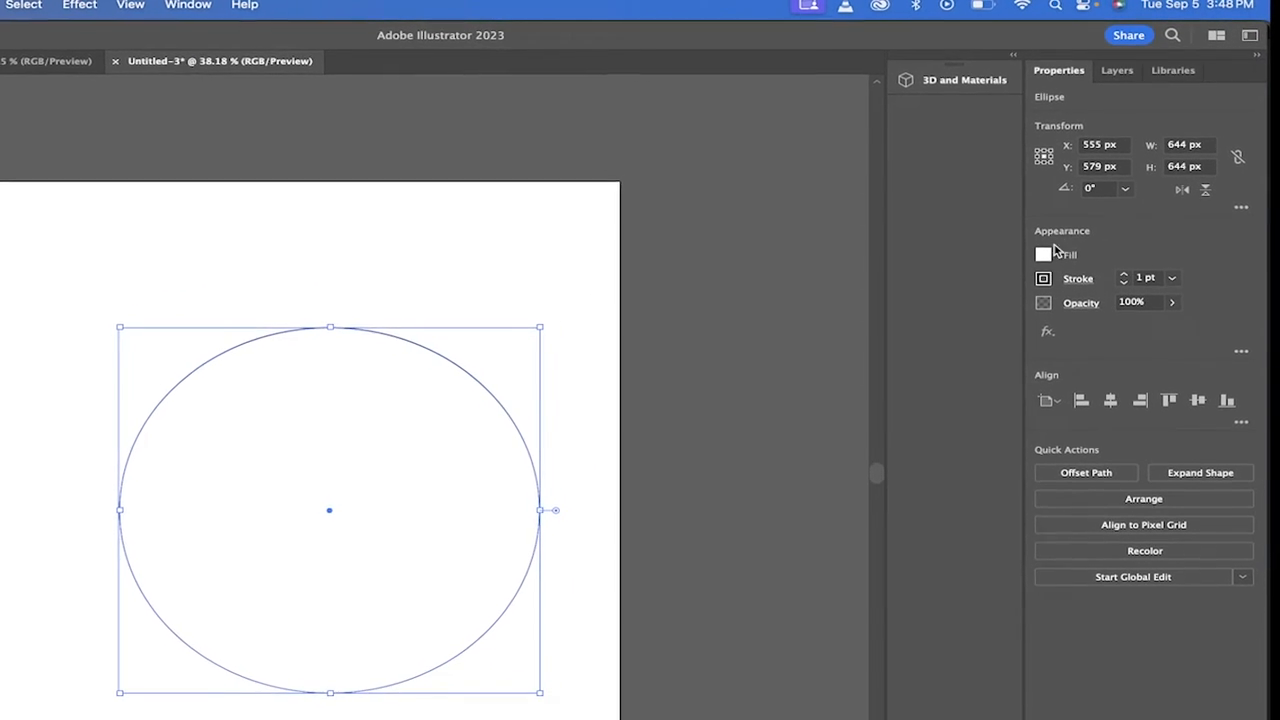
Step: Fill the new circle with the red swatch and set its stroke to None
click(1043, 254)
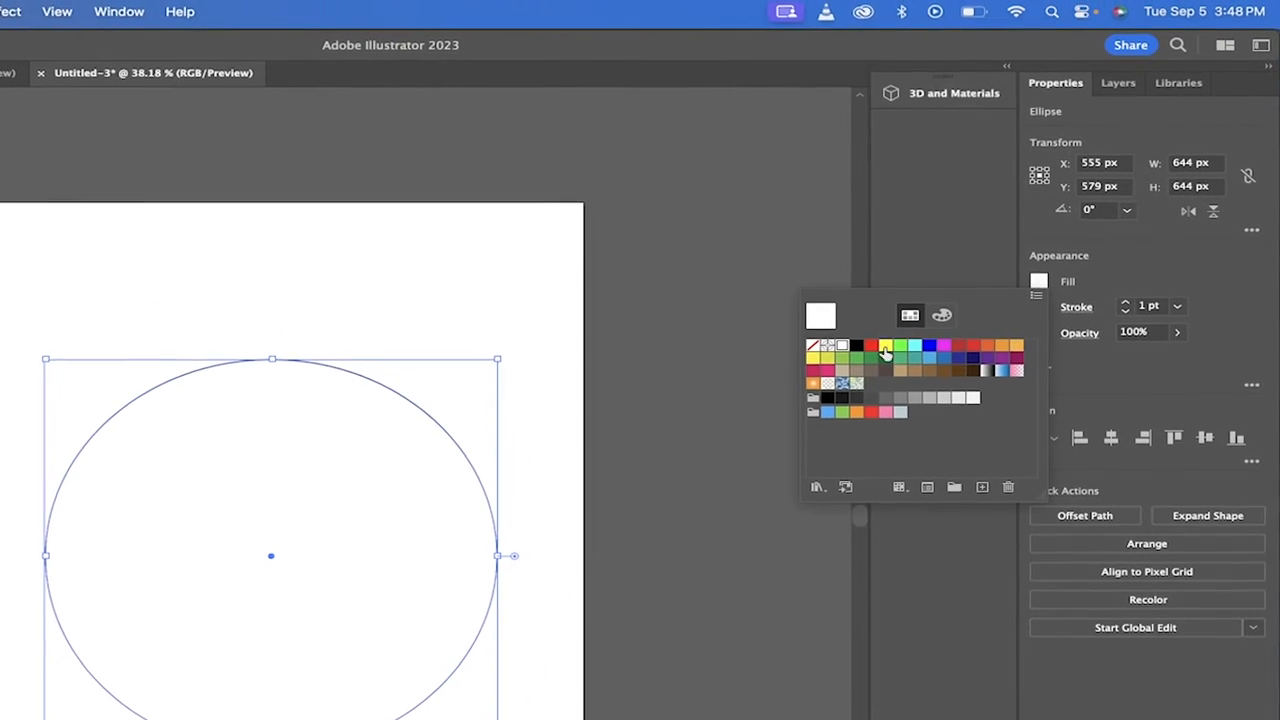
click(872, 345)
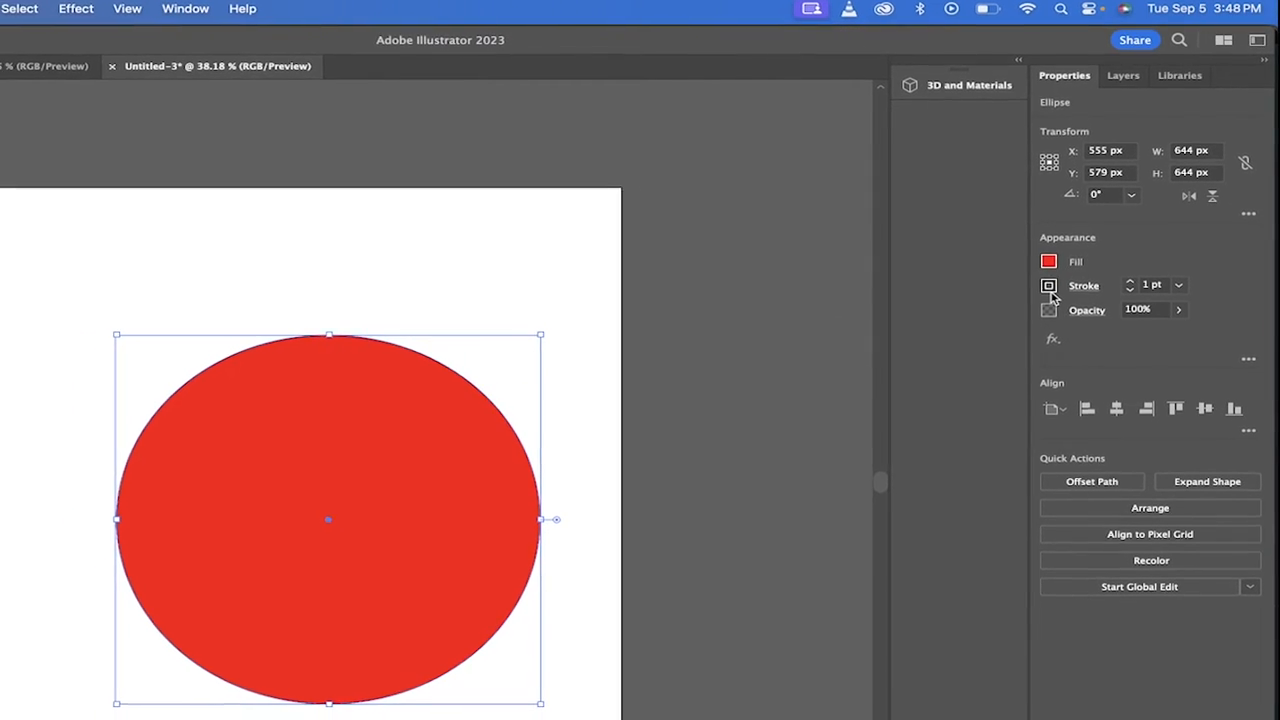
click(1049, 285)
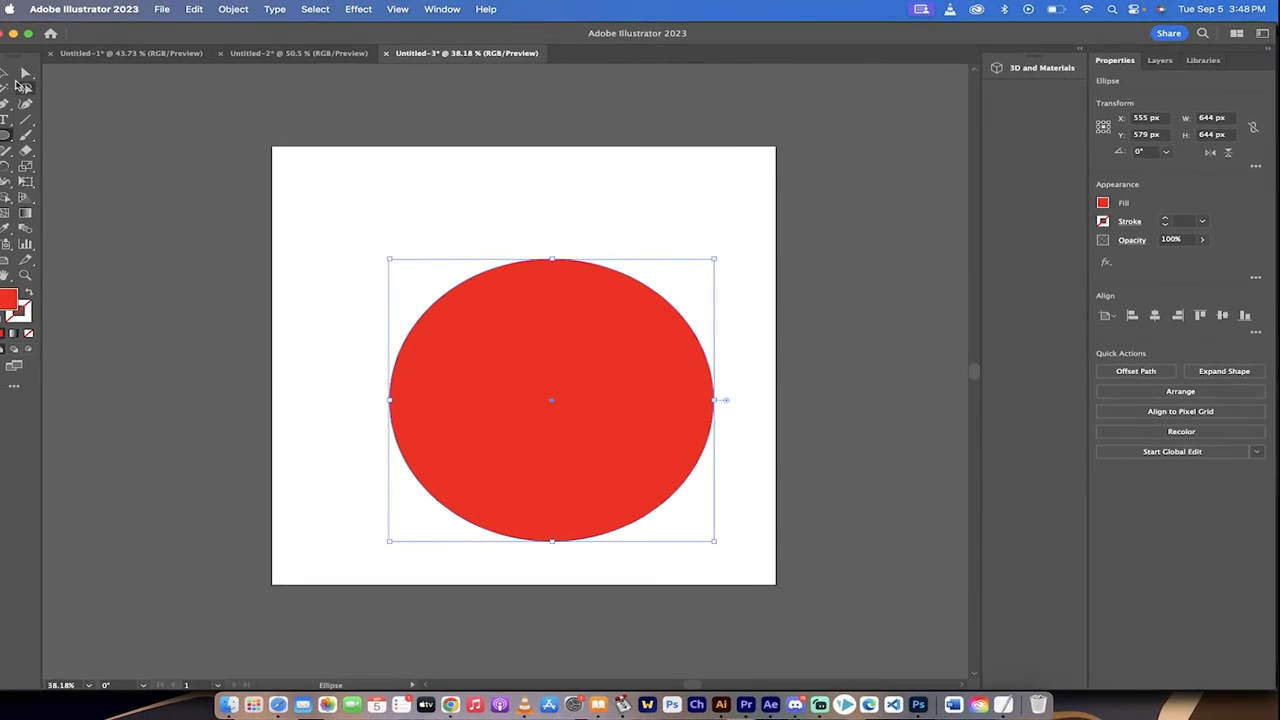
Step: Centre the red circle and apply Inflate from the 3D and Materials panel
drag(550, 400, 505, 372)
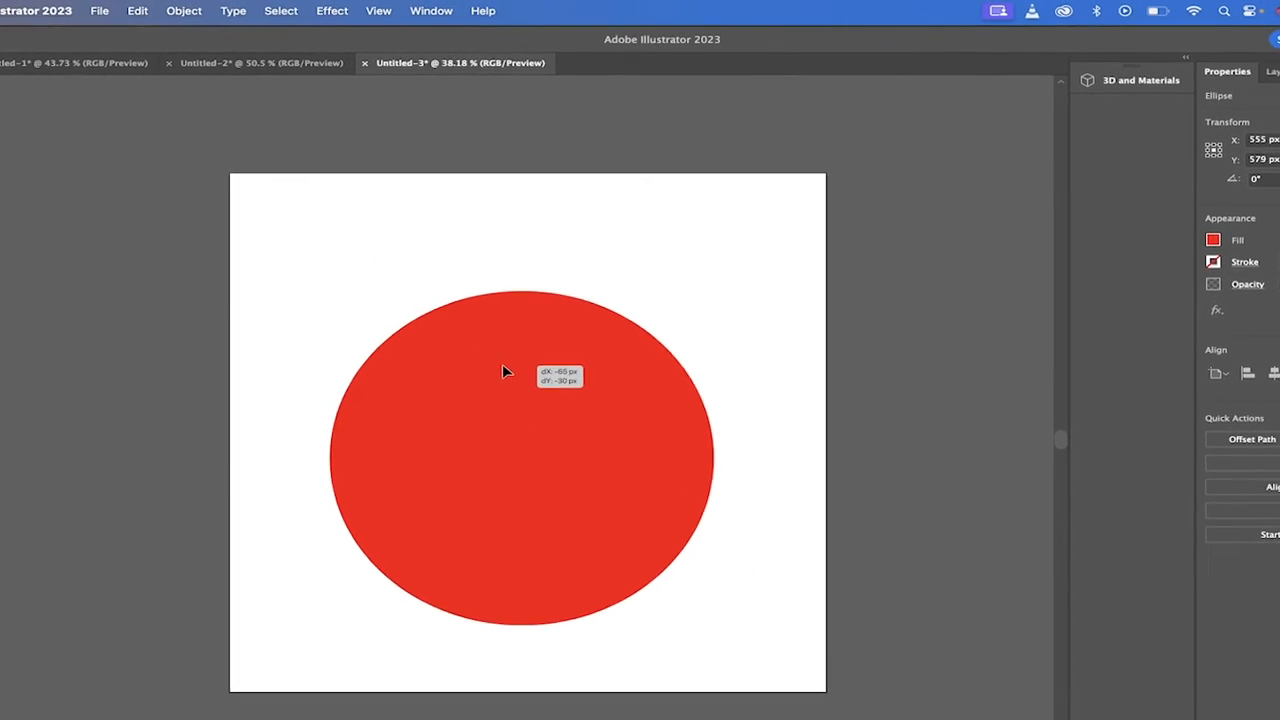
drag(505, 372, 505, 418)
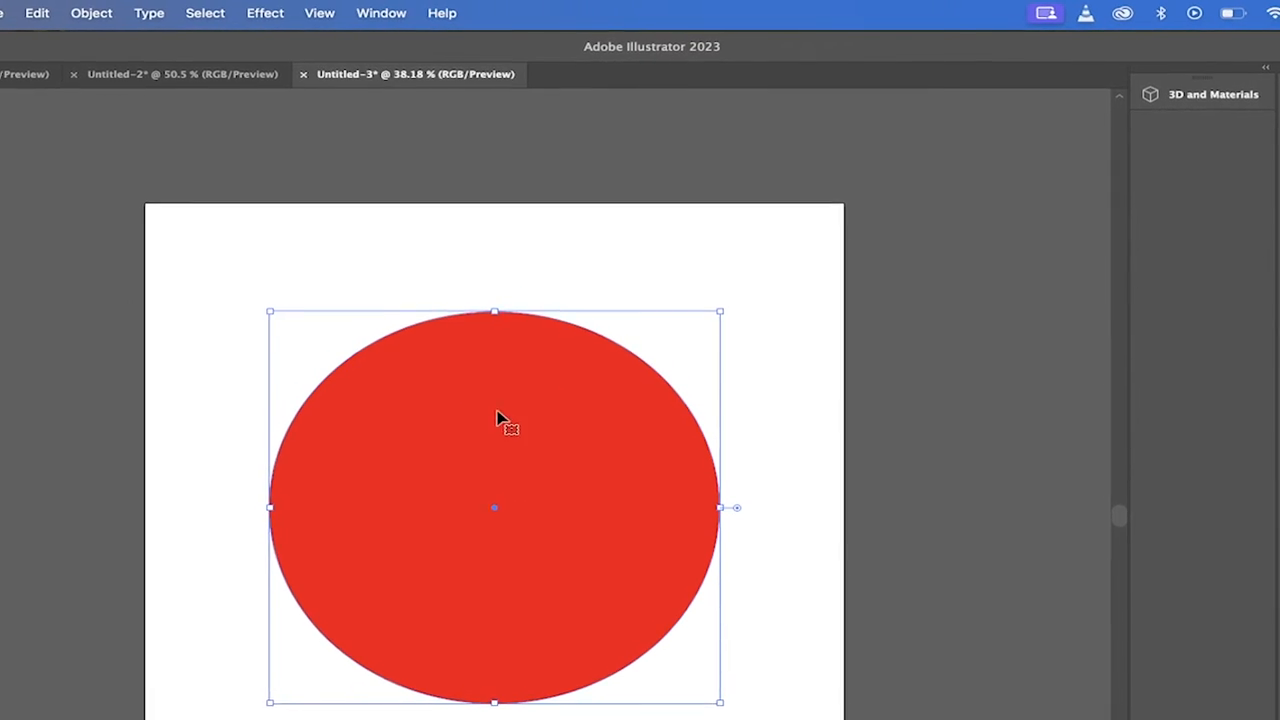
click(380, 13)
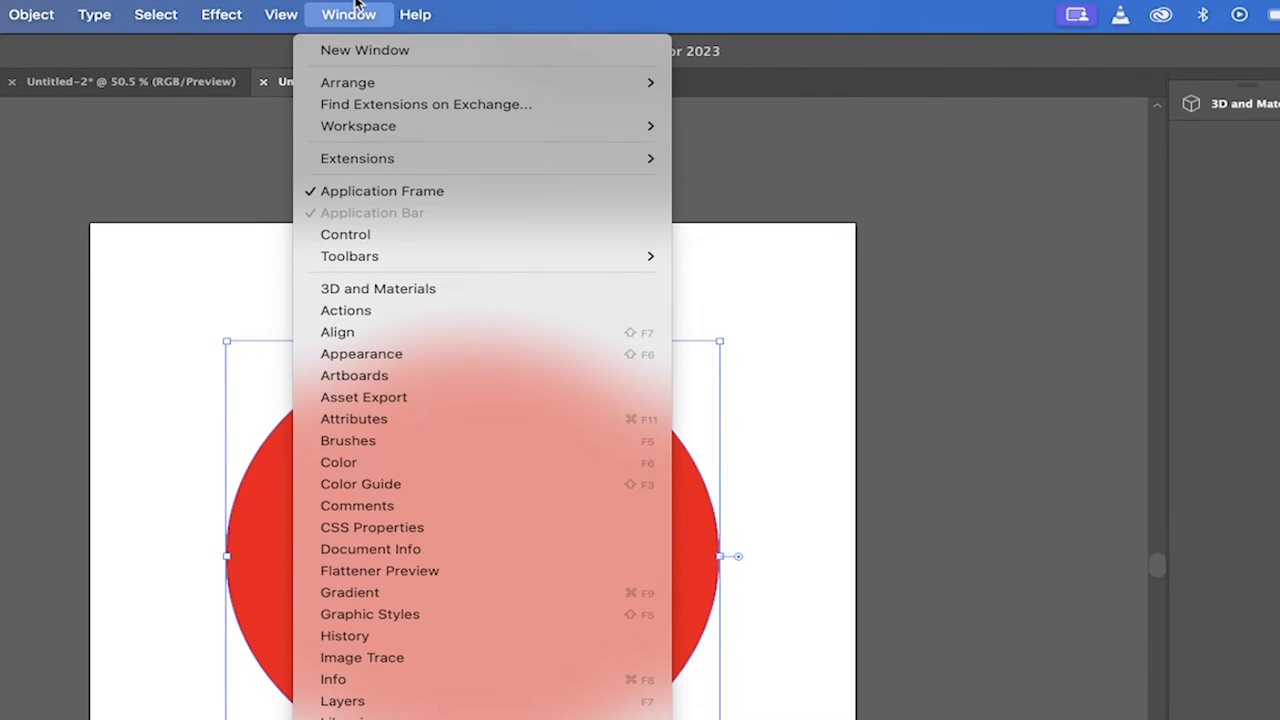
mouse_move(378, 288)
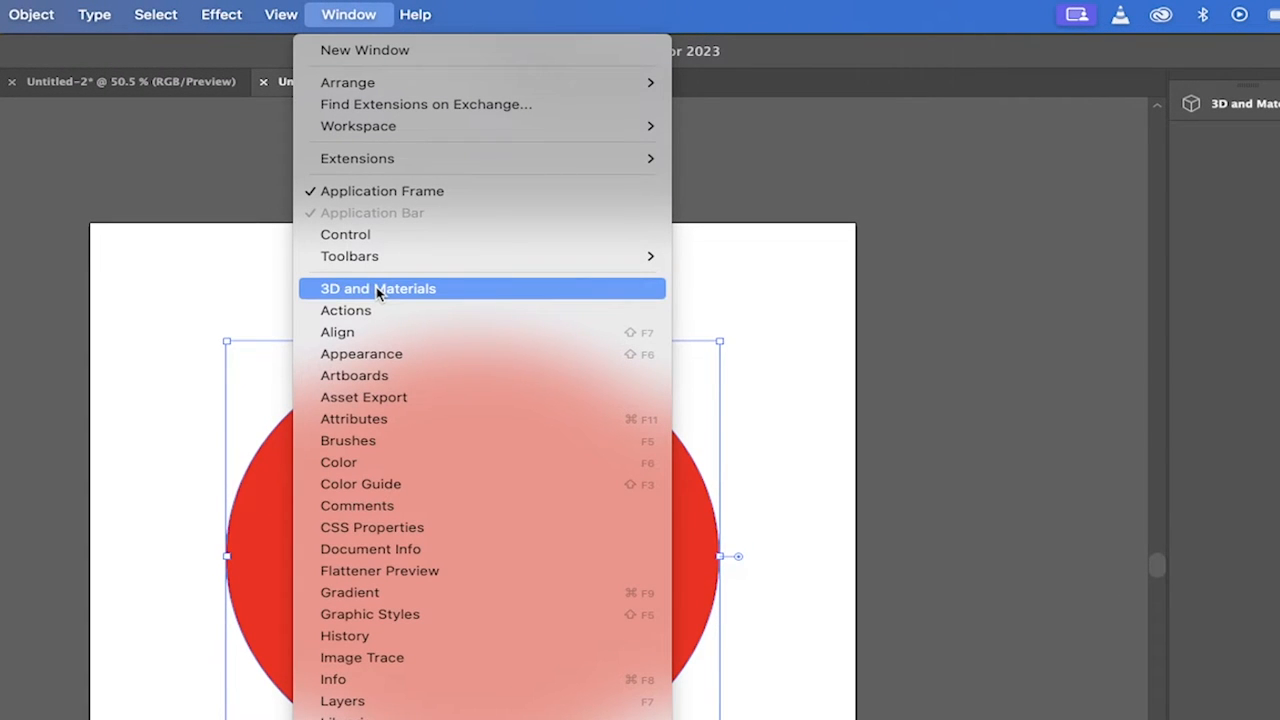
click(377, 288)
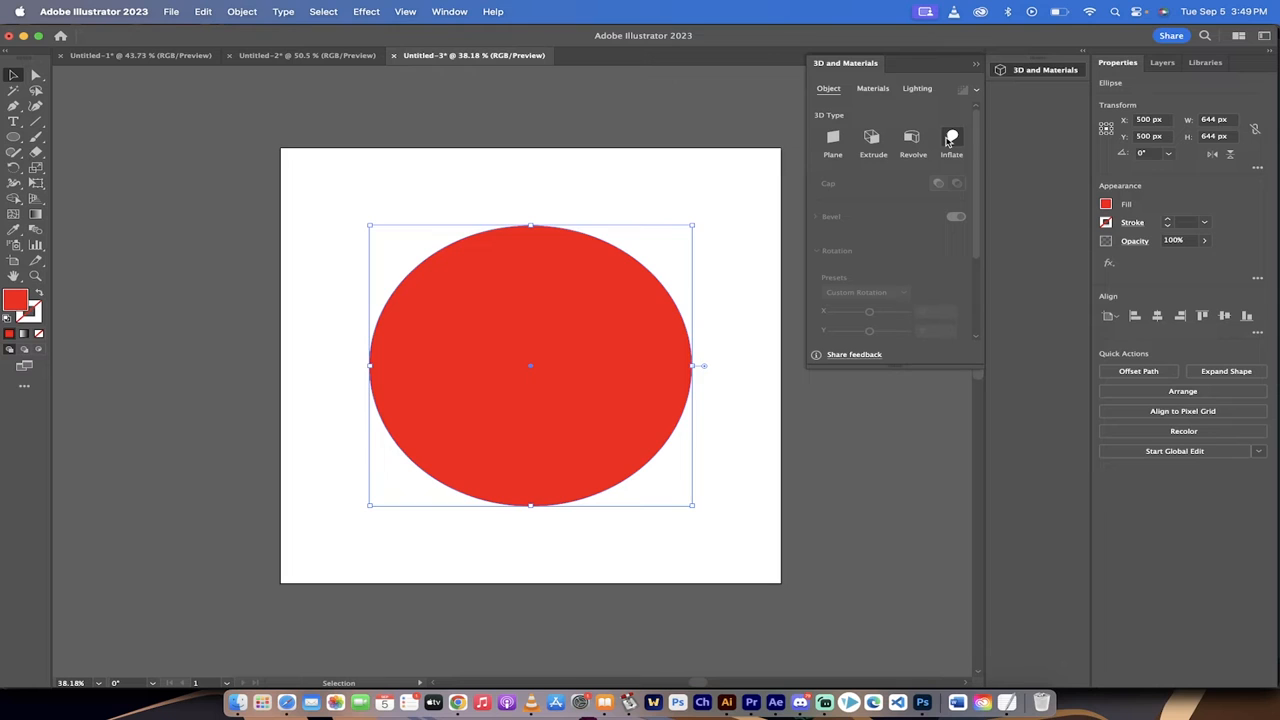
click(951, 140)
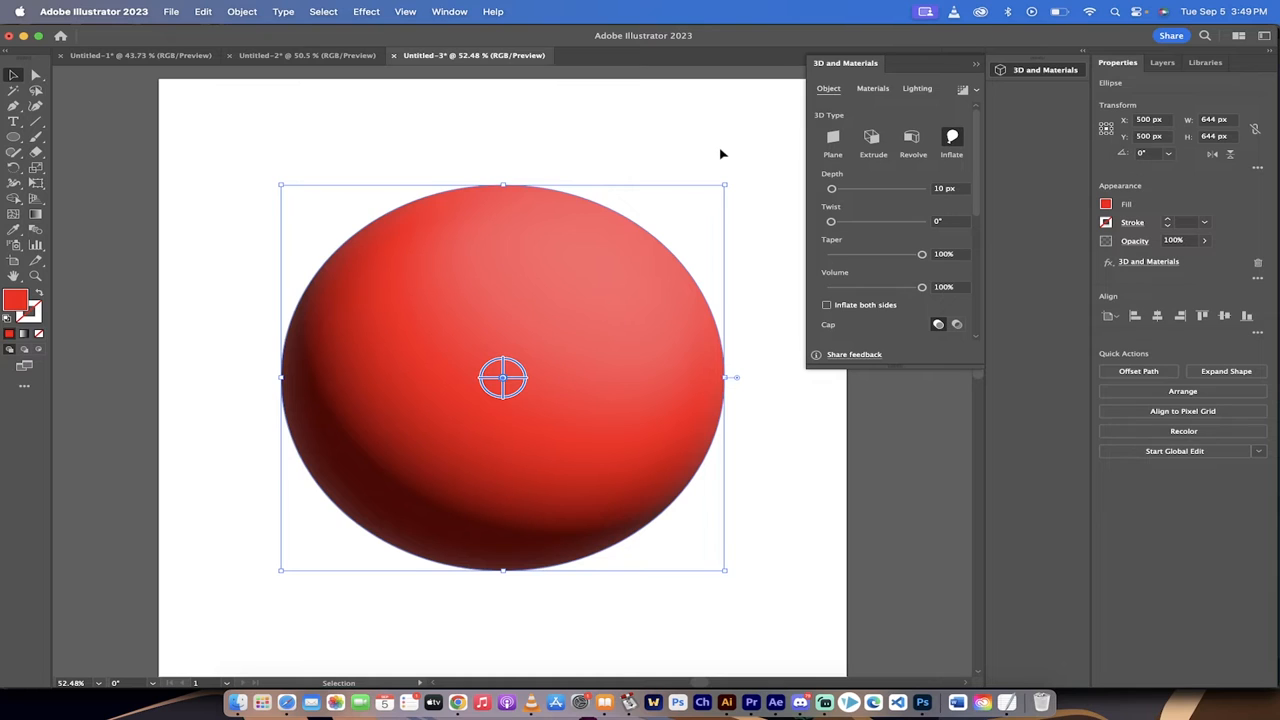
mouse_move(315, 440)
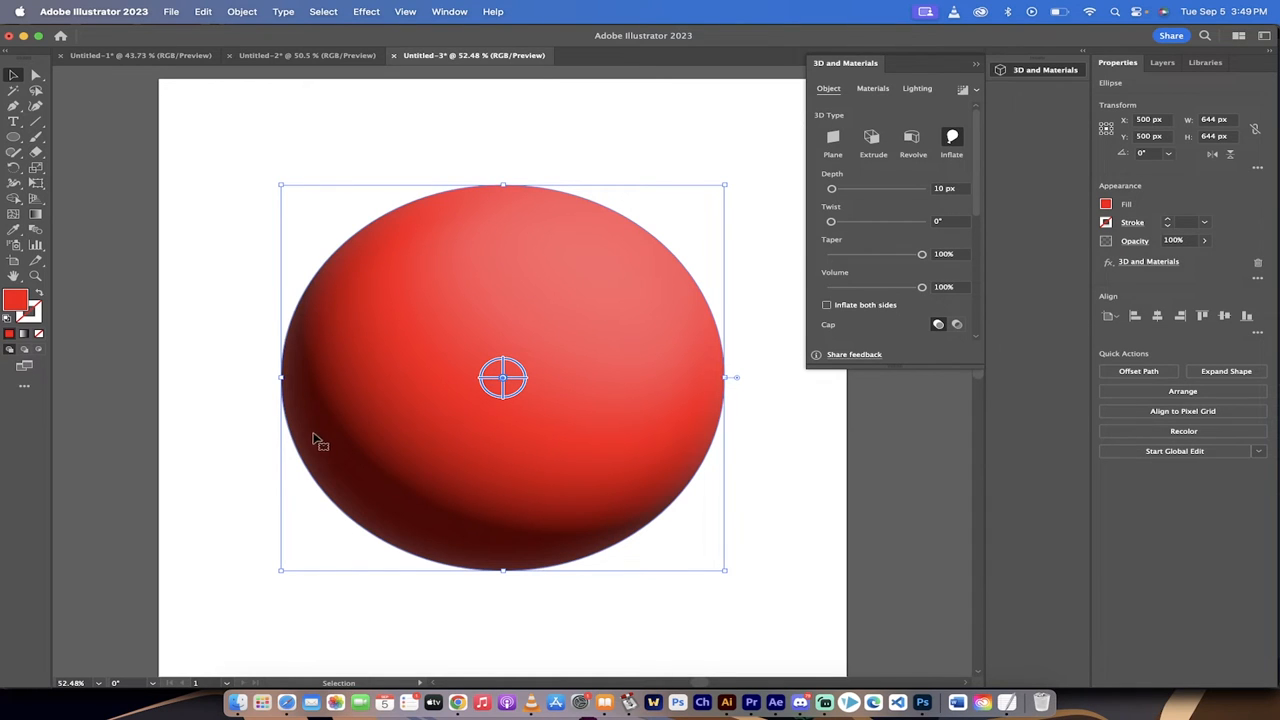
mouse_move(438, 390)
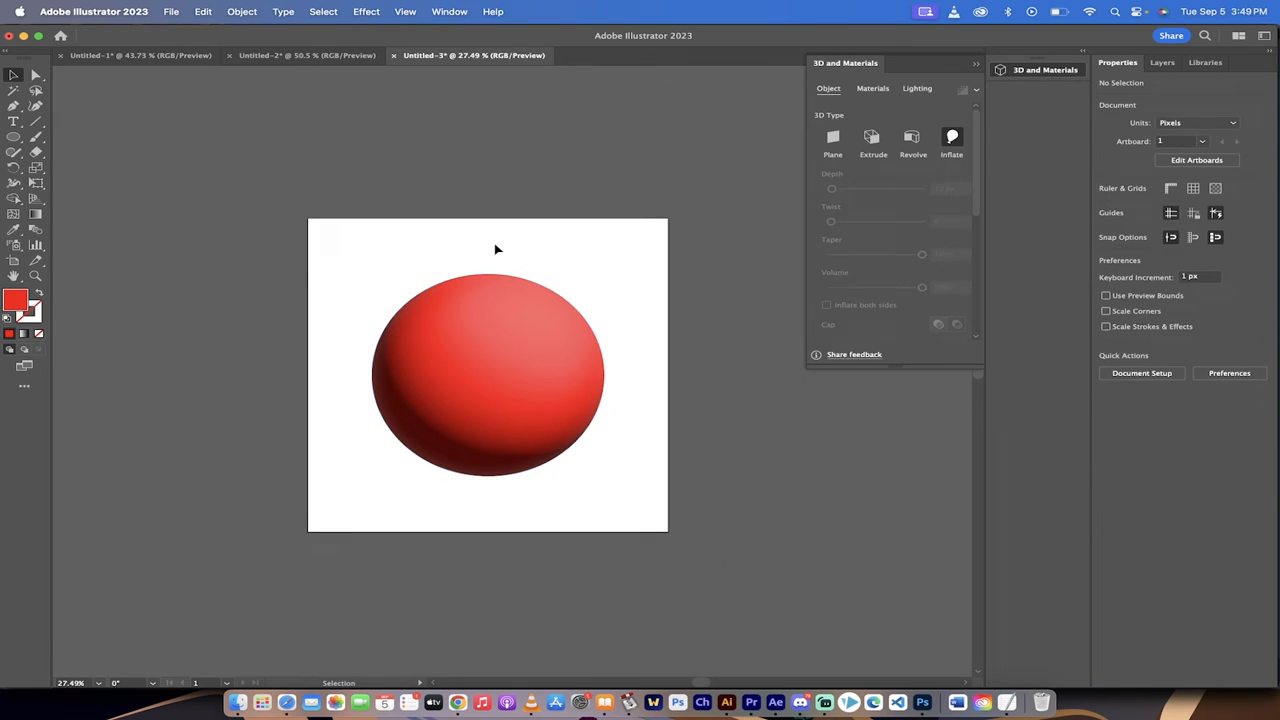
click(171, 11)
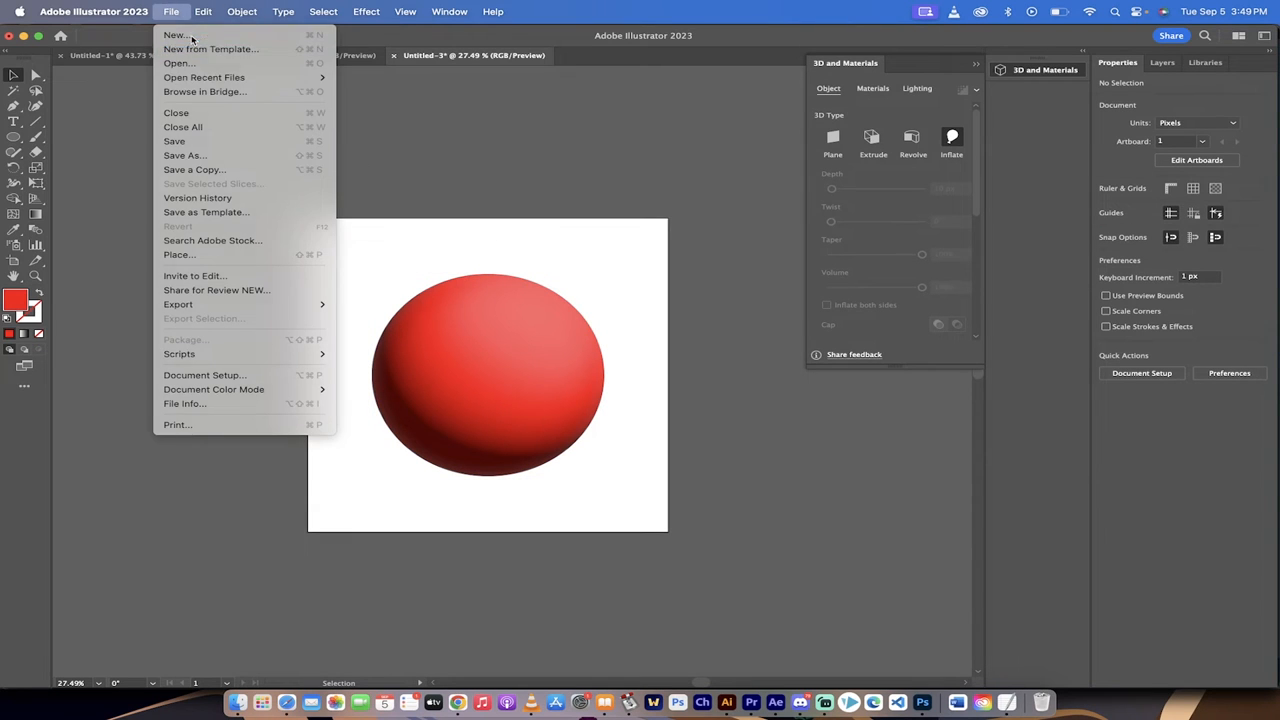
Step: Create a 1000 × 1000 px document, draw a large centred circle, and pick its fill colour
click(174, 35)
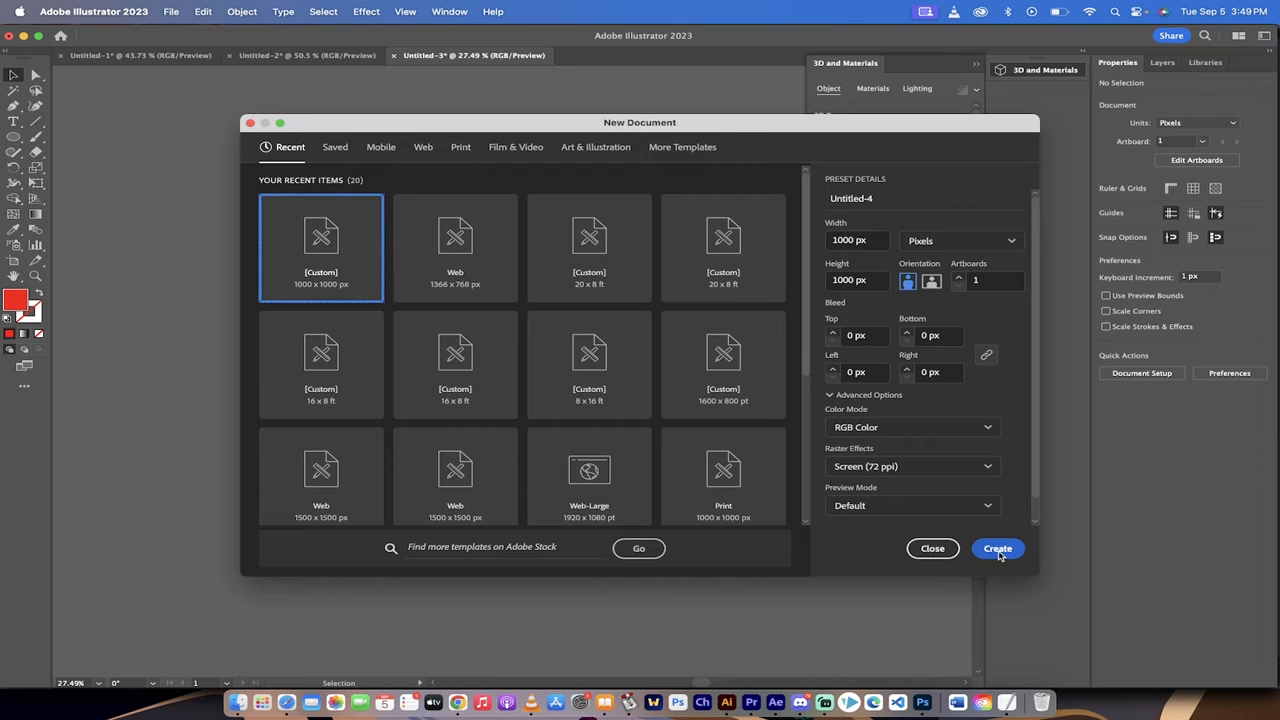
click(997, 548)
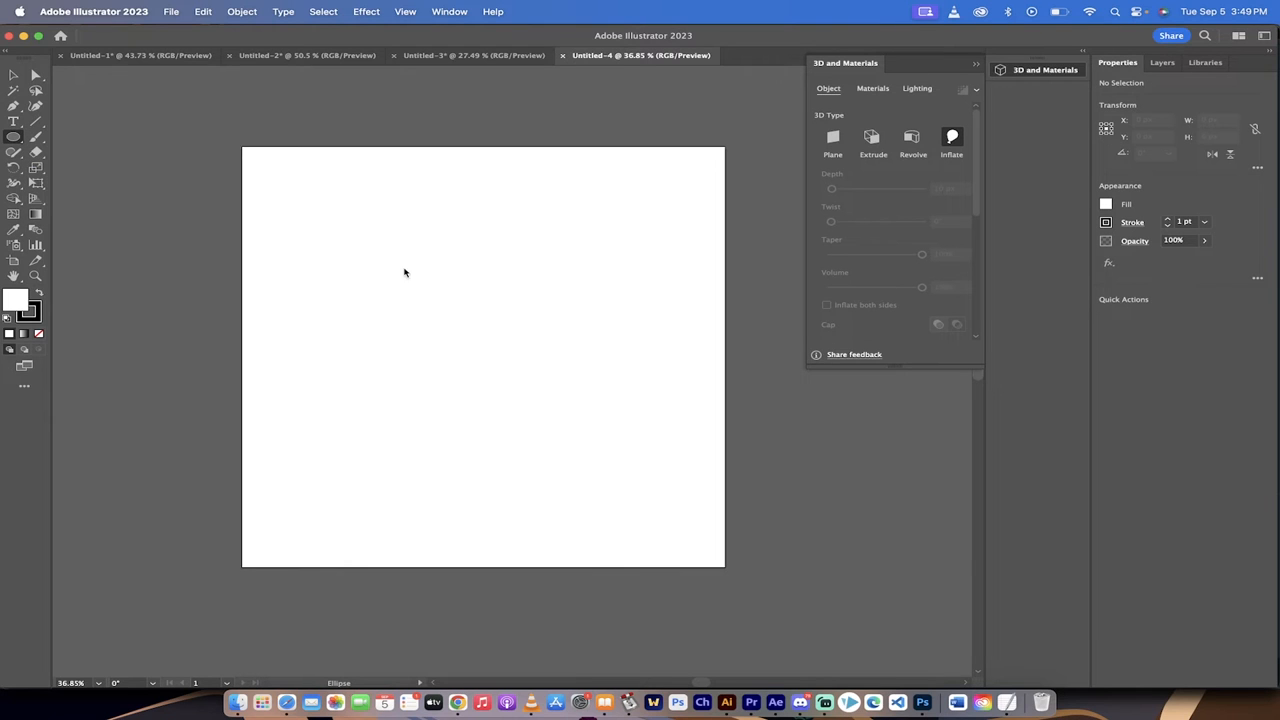
drag(527, 375, 684, 503)
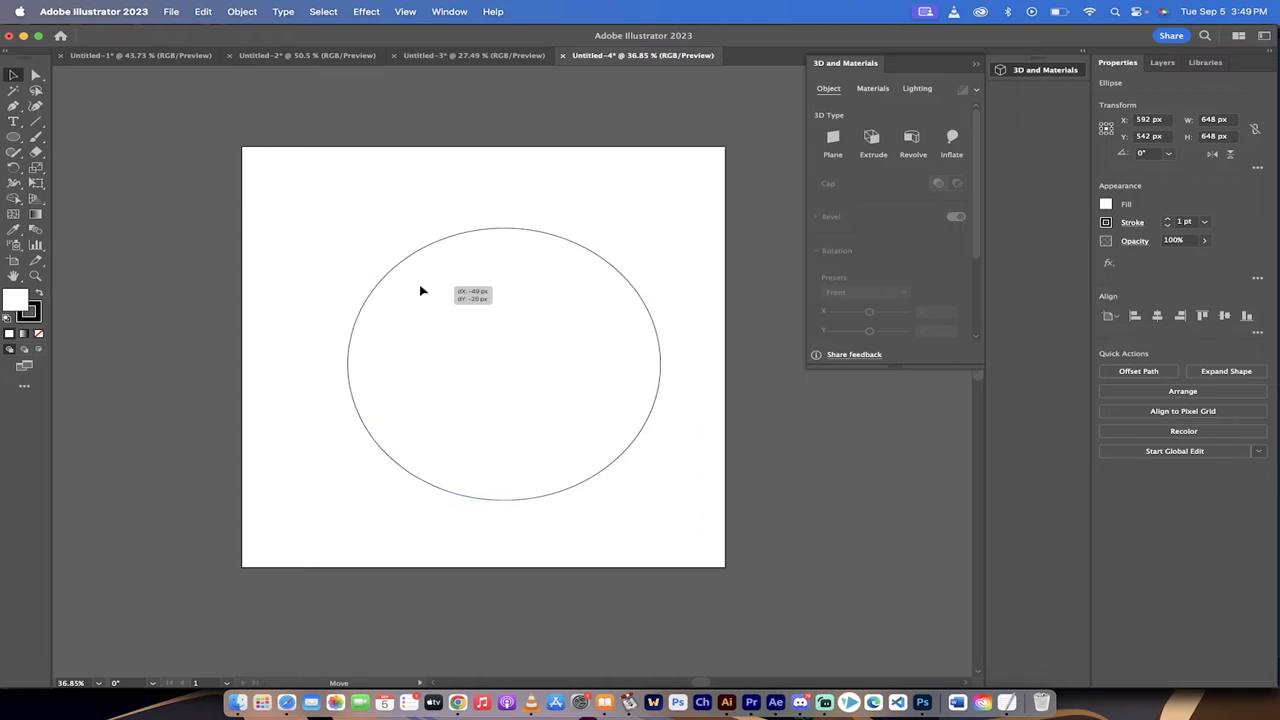
drag(505, 365, 490, 362)
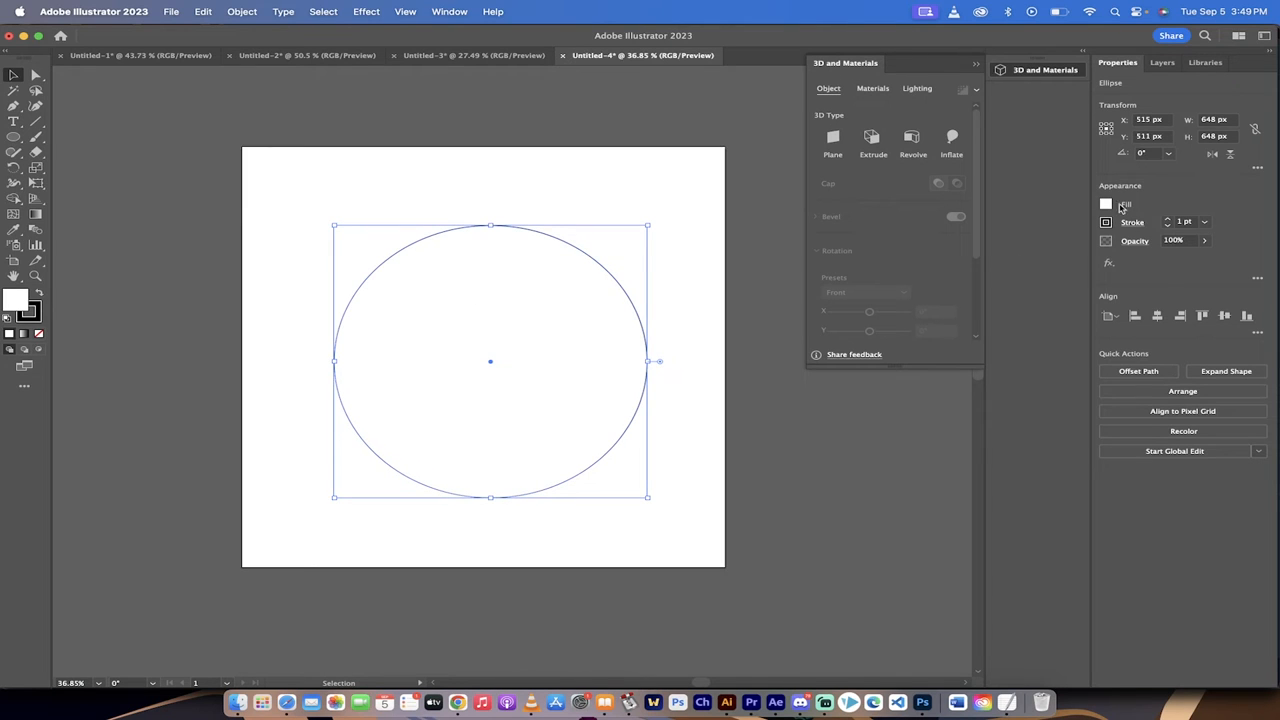
click(1106, 222)
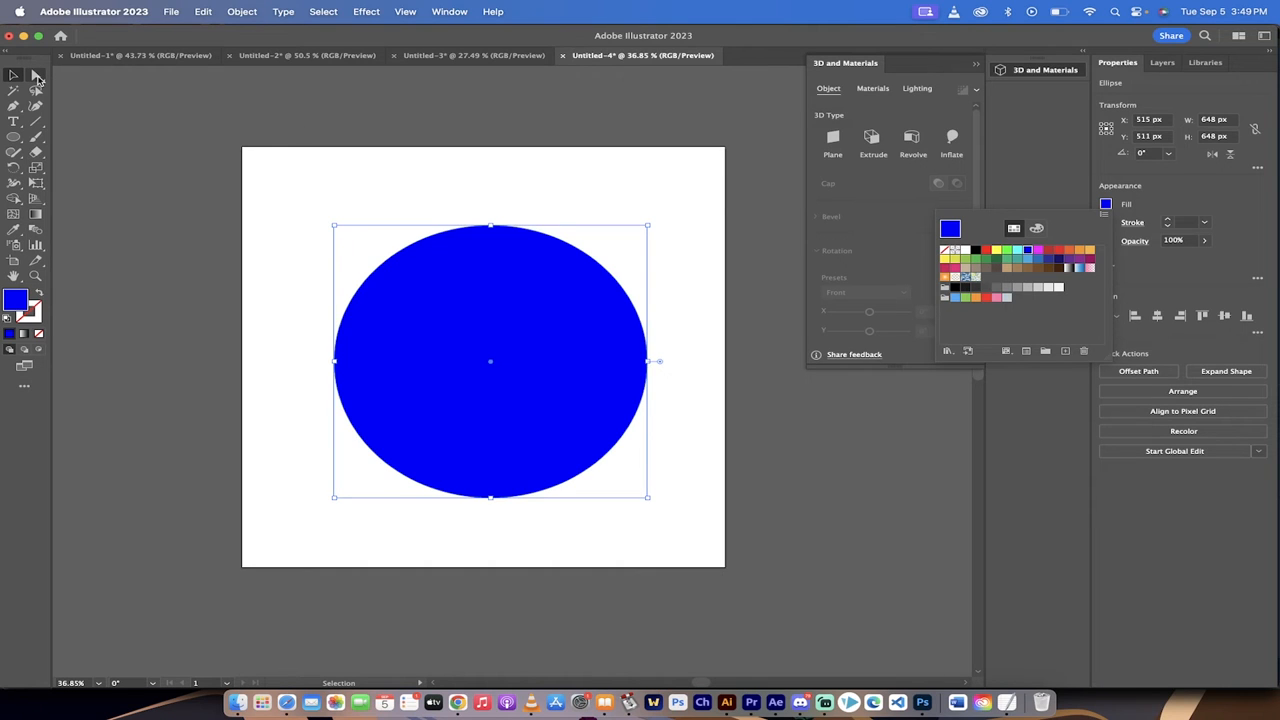
mouse_move(14, 89)
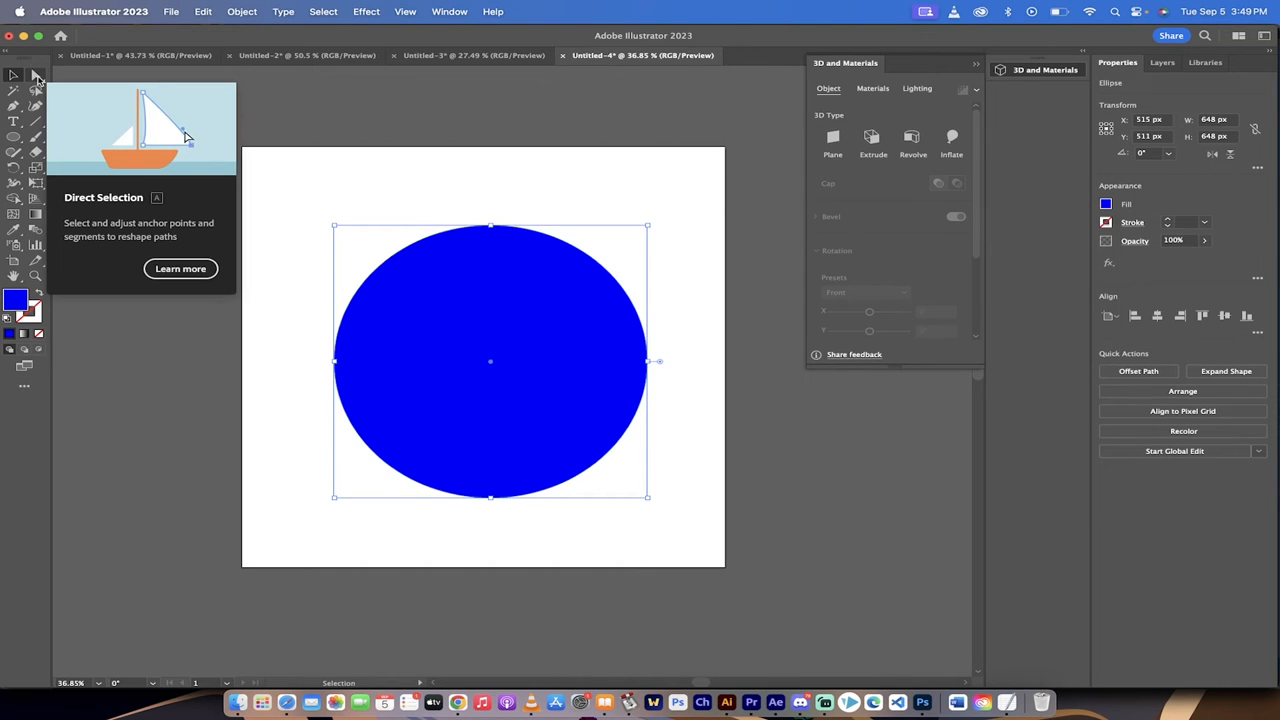
mouse_move(430, 330)
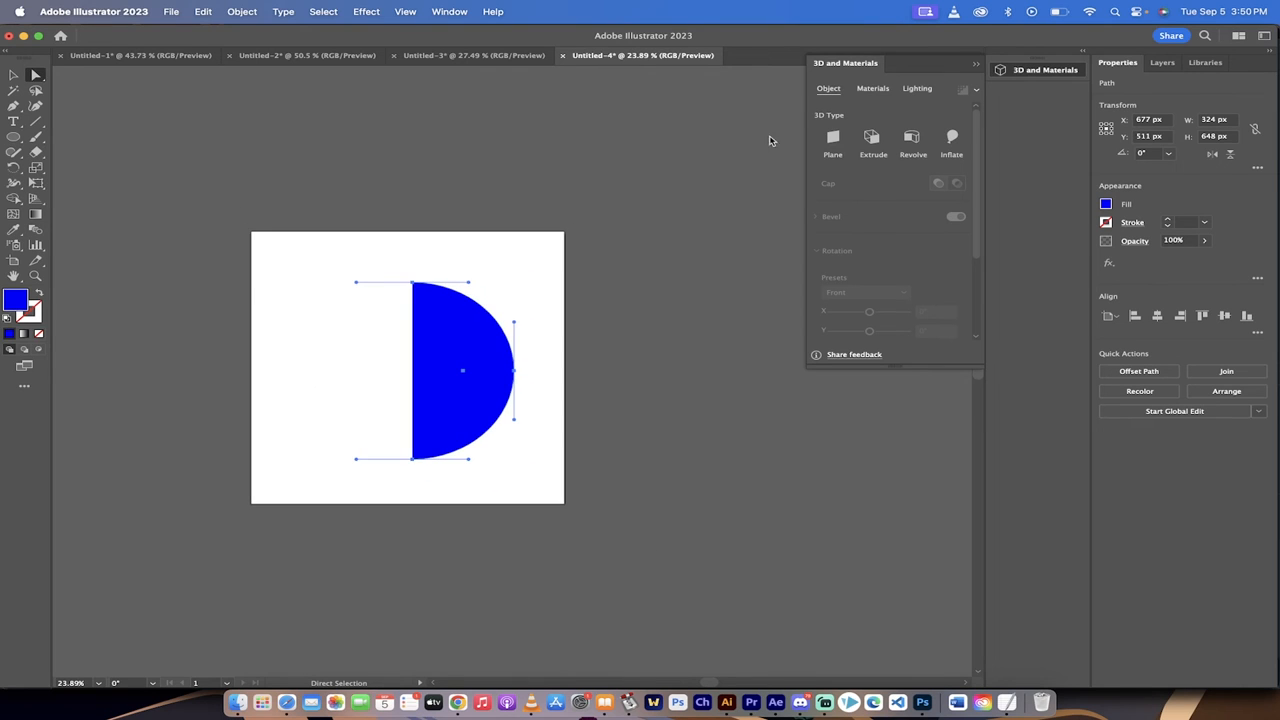
mouse_move(1070, 73)
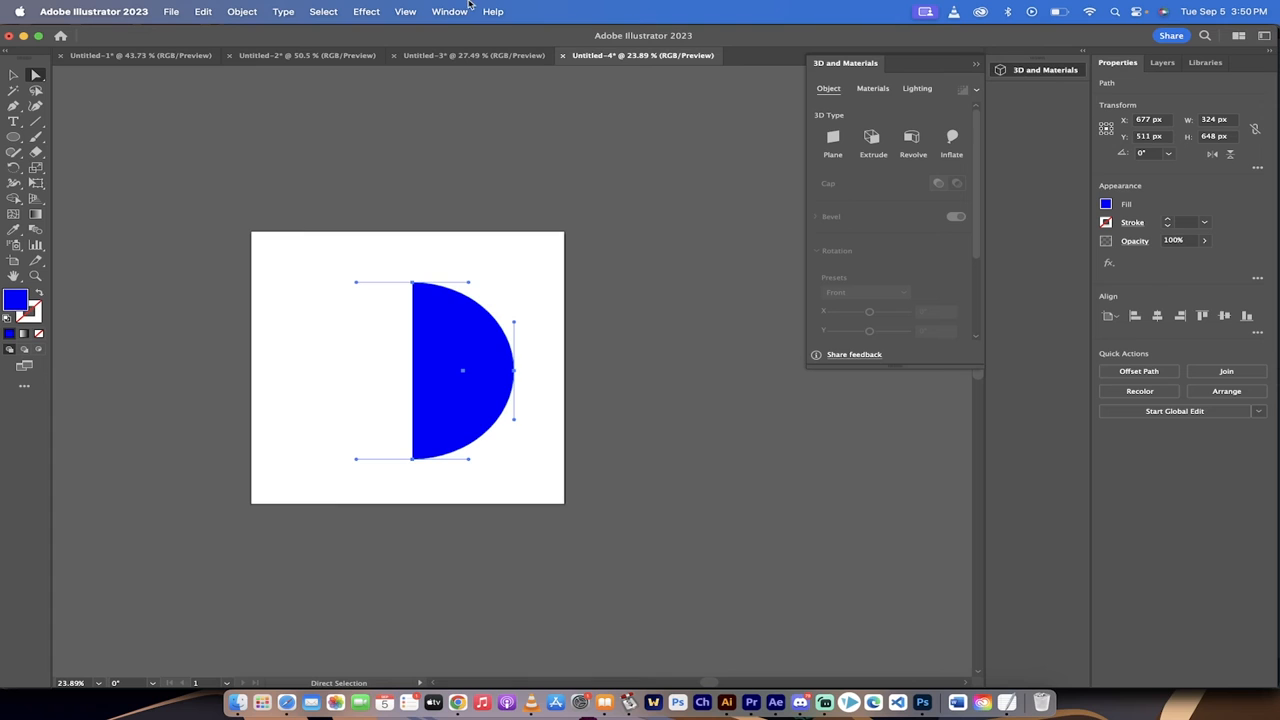
Step: Revolve the blue half-circle into a sphere and compare the Untitled-3 and Untitled-4 documents
click(449, 11)
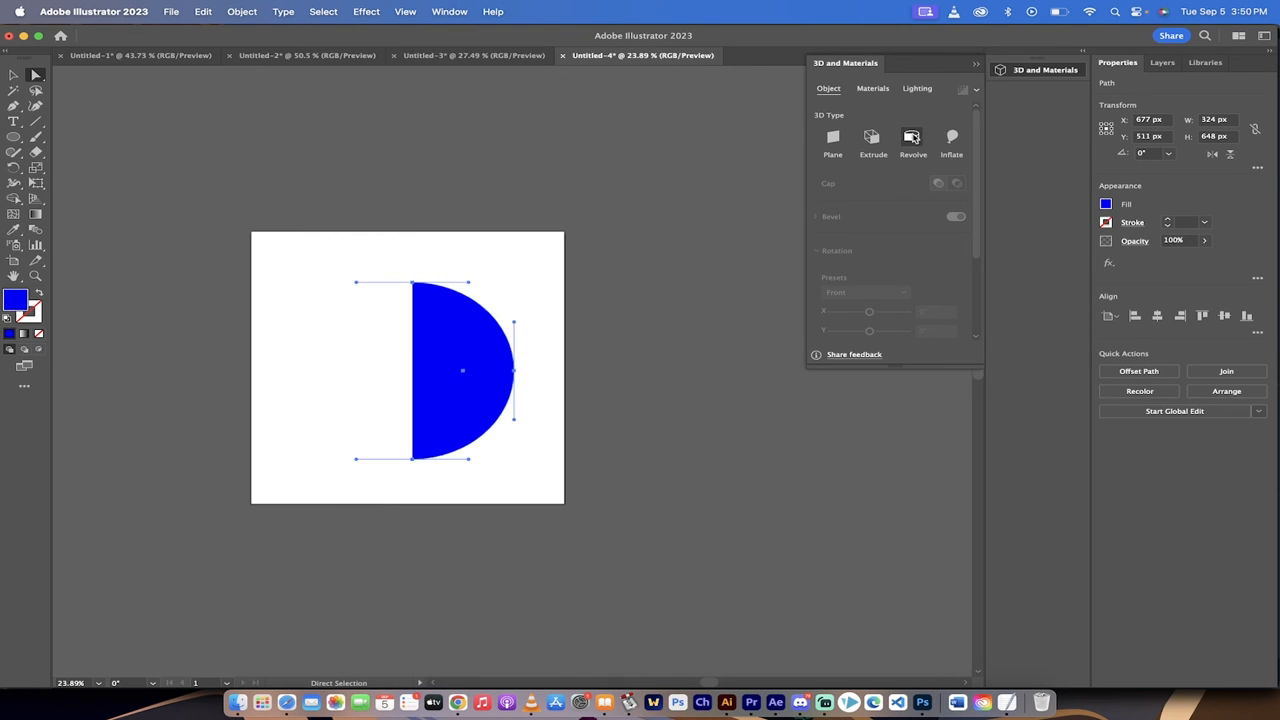
click(912, 137)
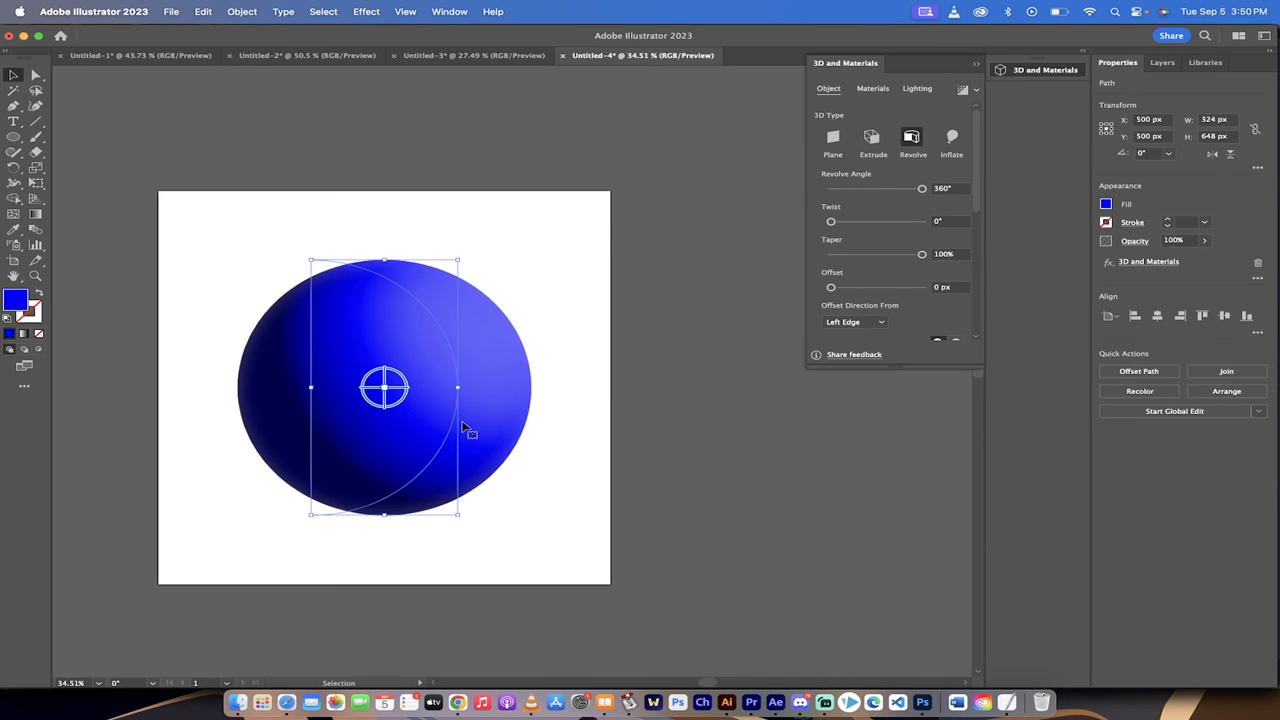
click(474, 55)
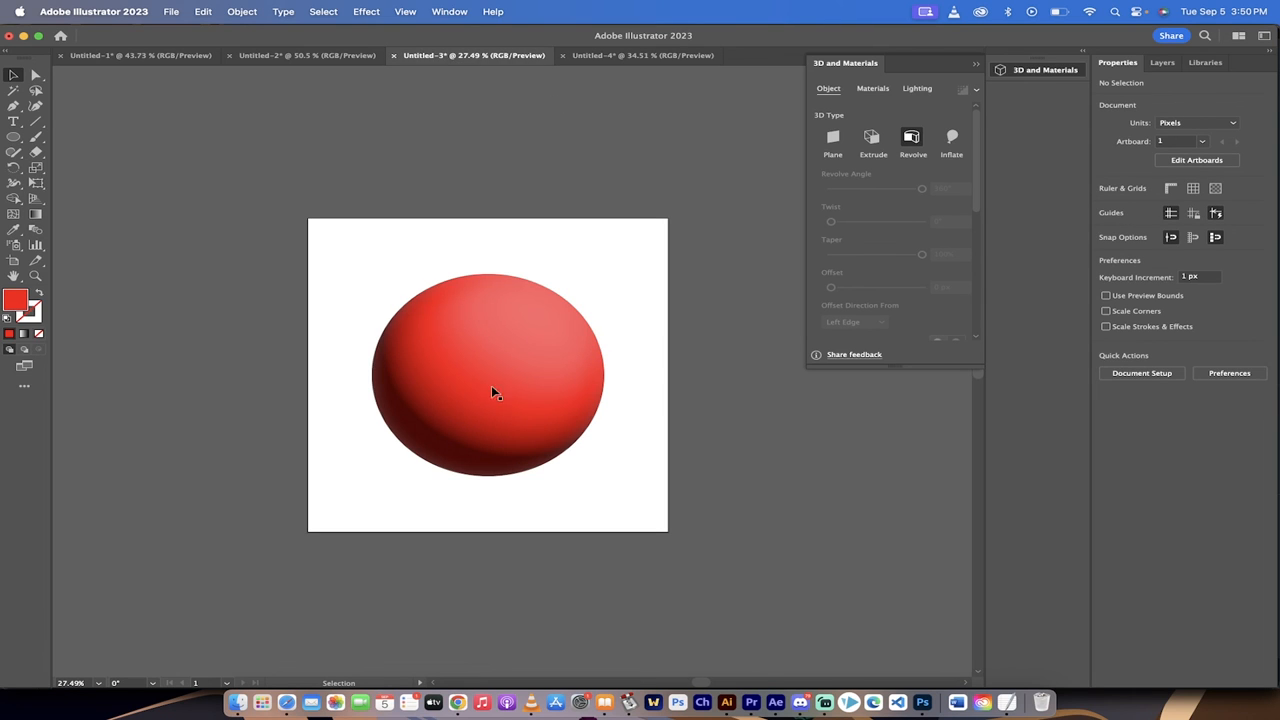
click(640, 55)
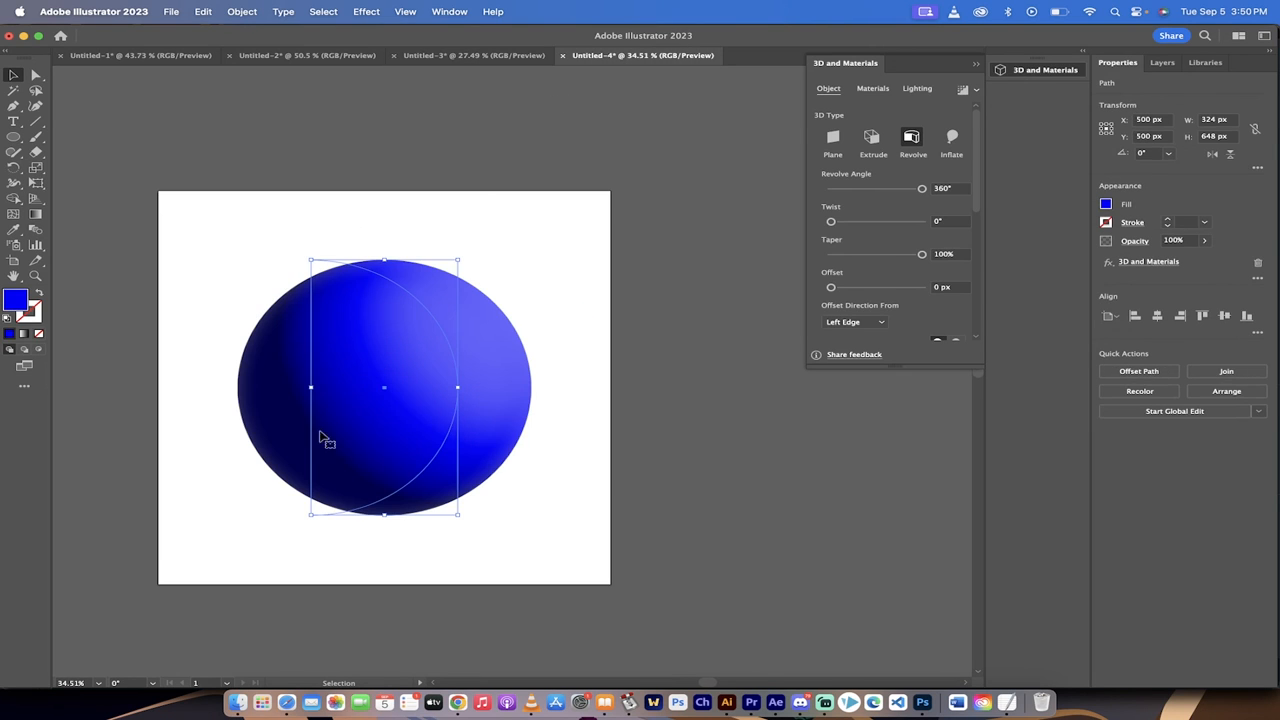
mouse_move(275, 348)
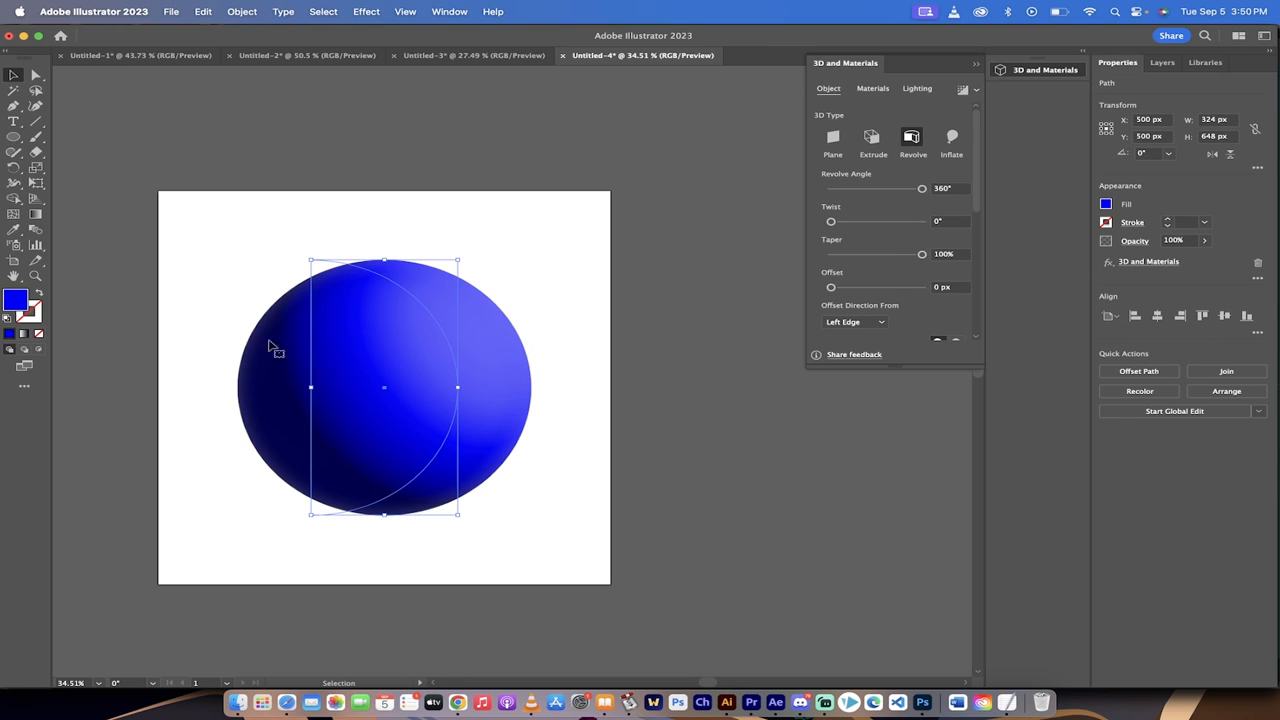
click(470, 55)
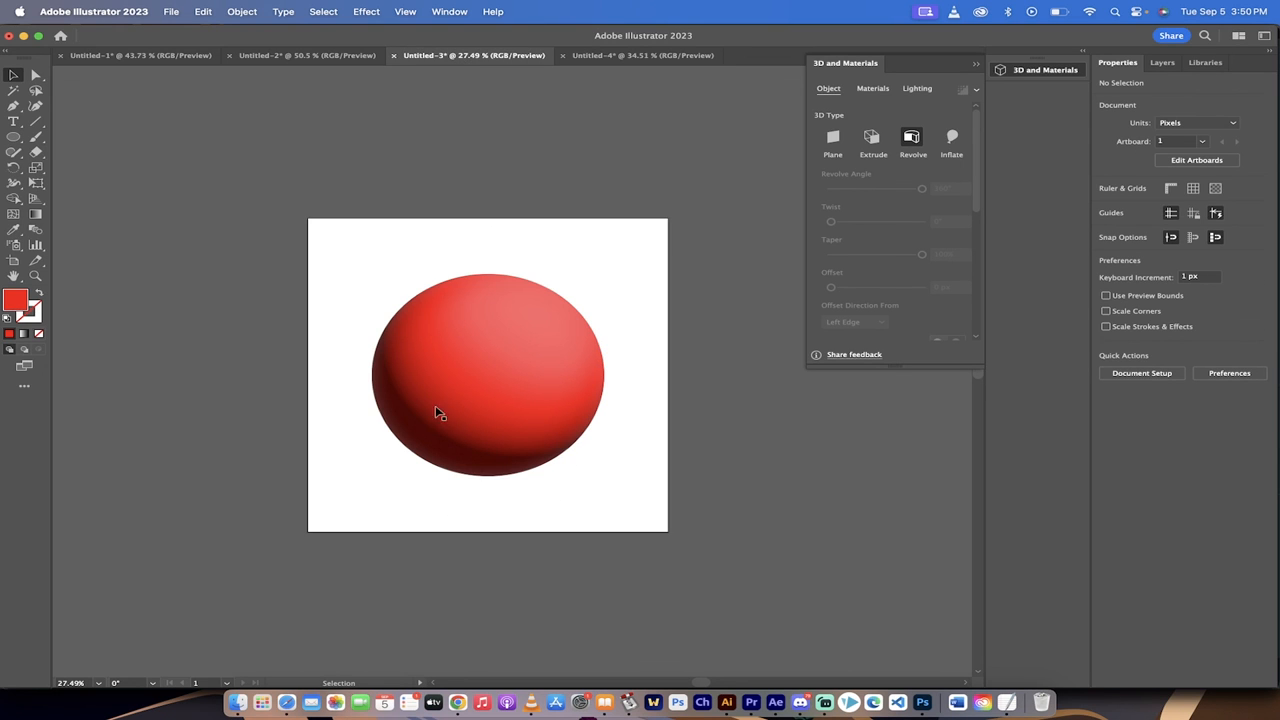
click(643, 55)
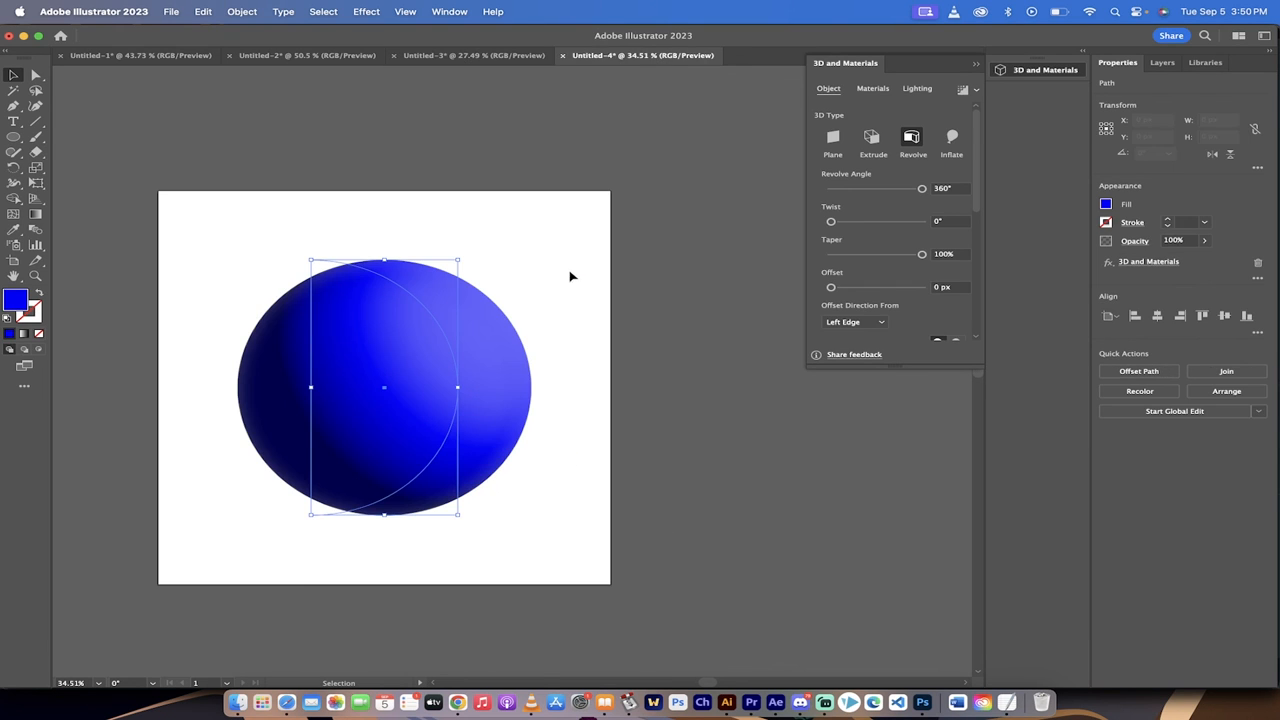